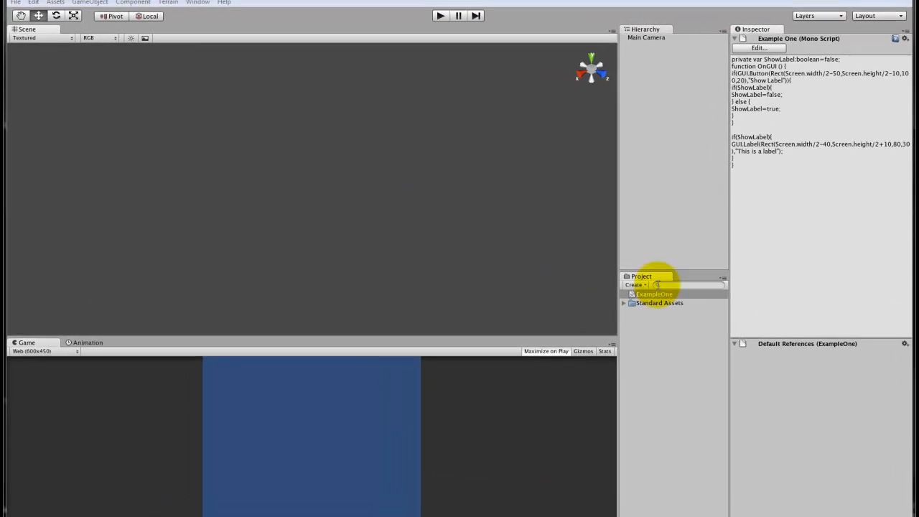
Create a new C# script in the Project panel
right_click(655, 295)
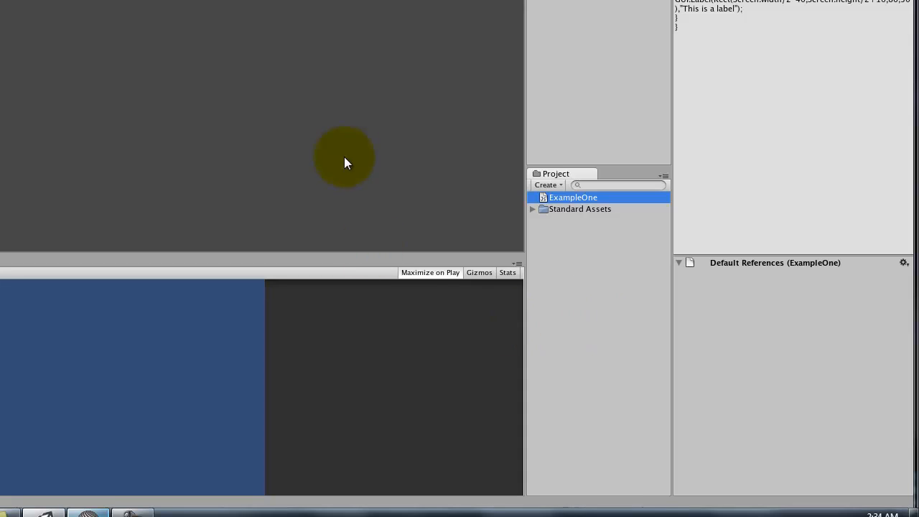
mouse_move(486, 227)
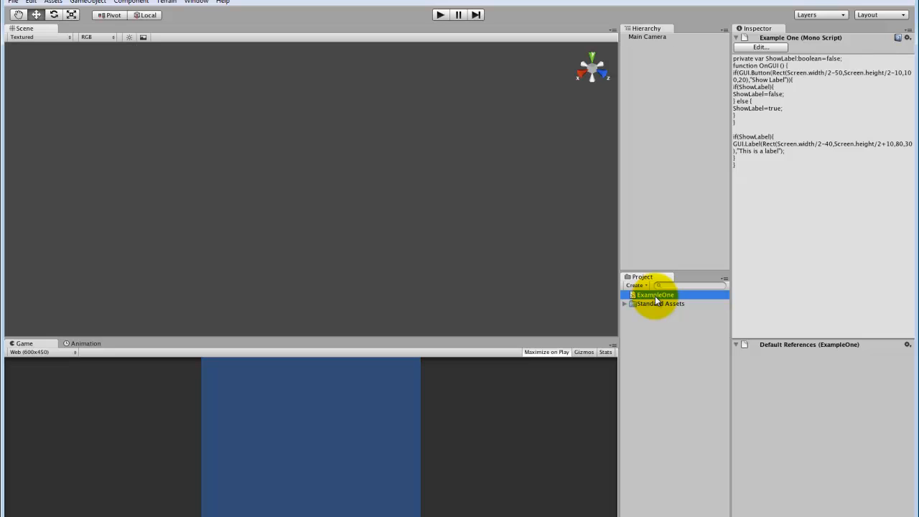
mouse_move(672, 368)
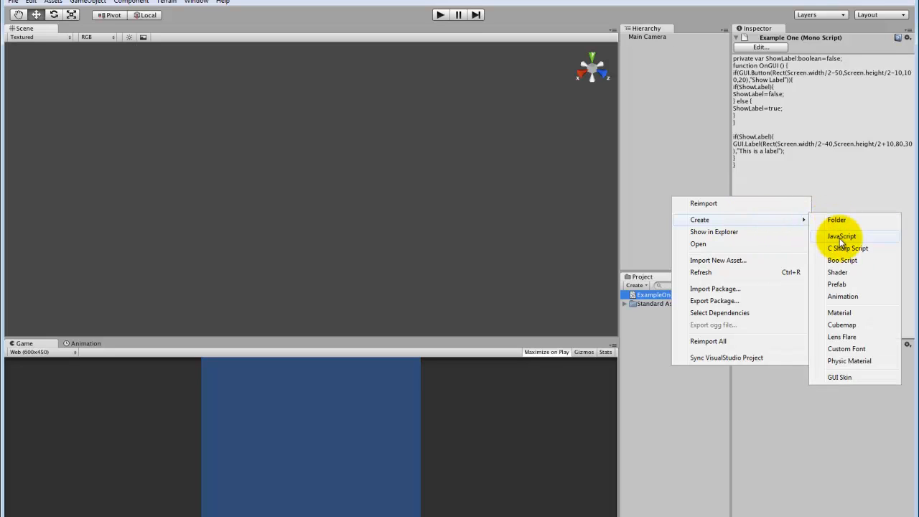
click(836, 235)
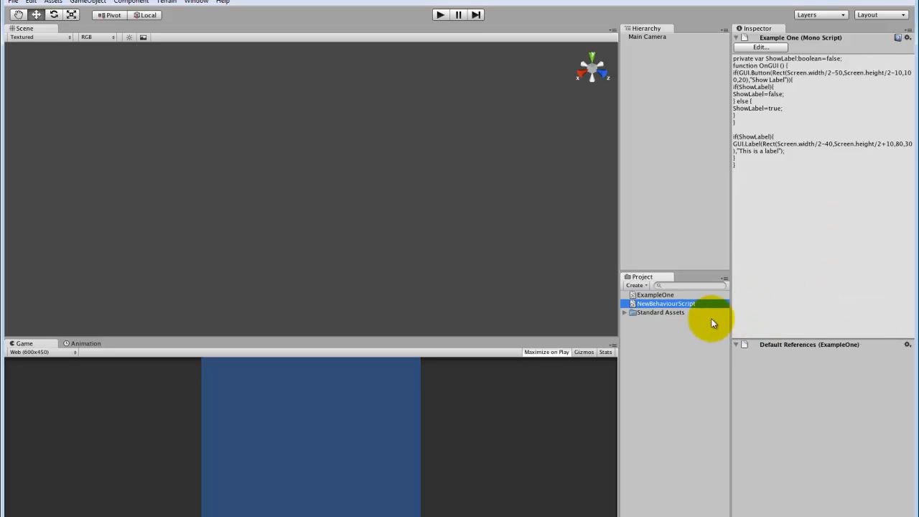
click(665, 303)
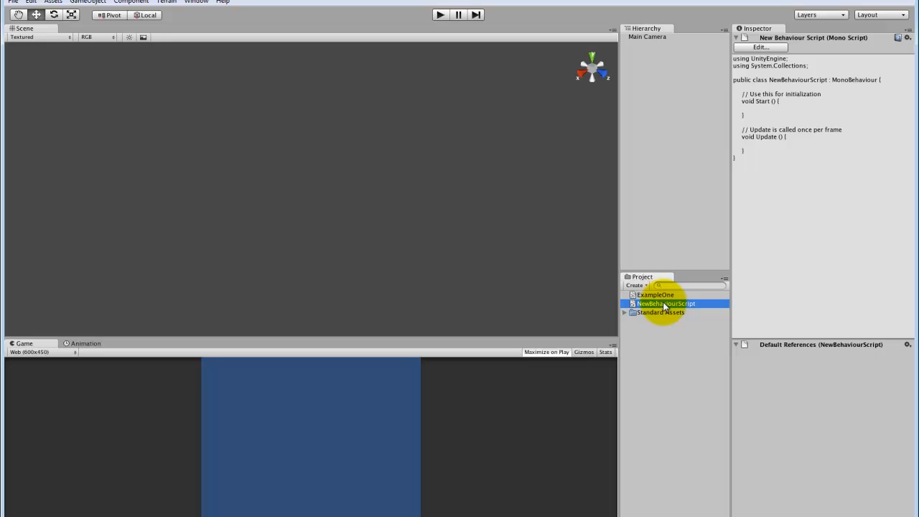
Rename the new script to Tutorial and open it for editing
double_click(666, 303)
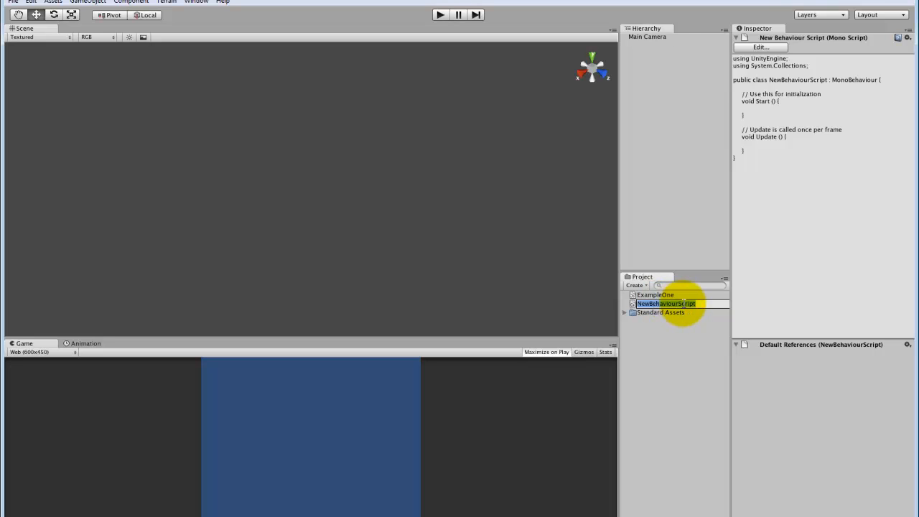
text(Tutorial)
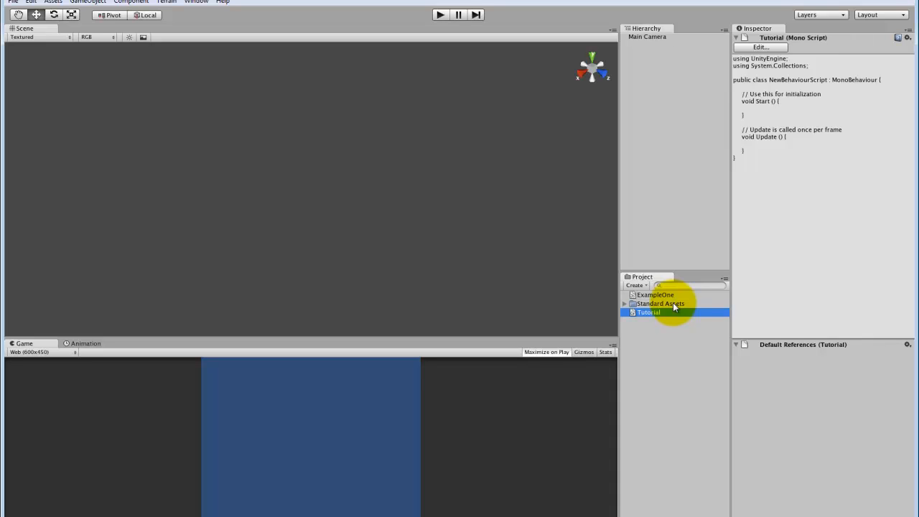
double_click(649, 312)
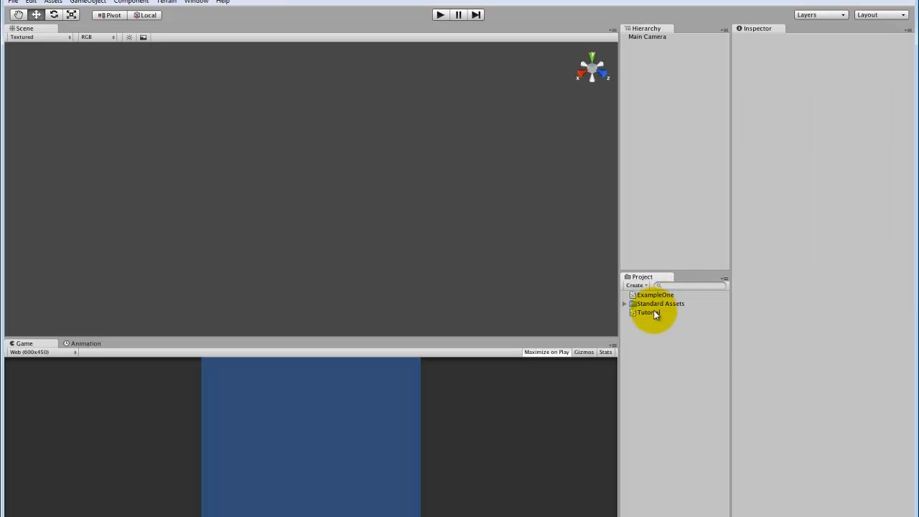
click(647, 313)
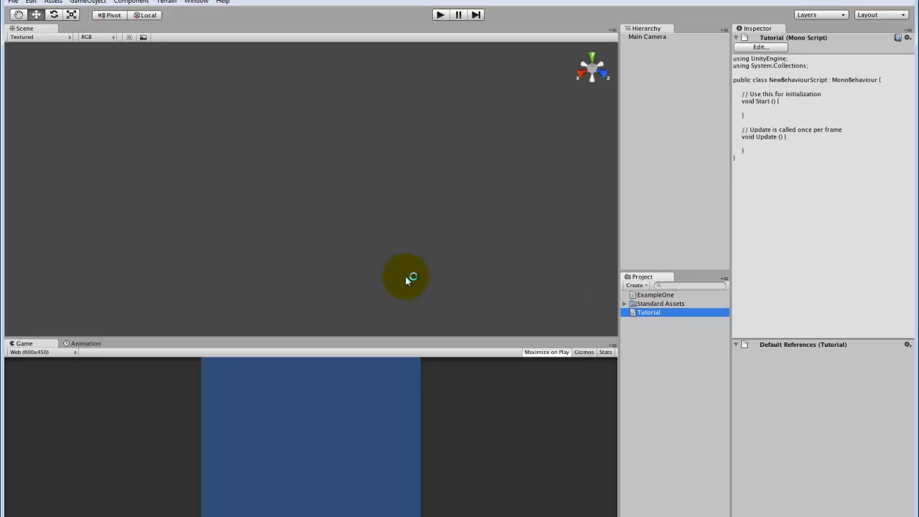
mouse_move(336, 285)
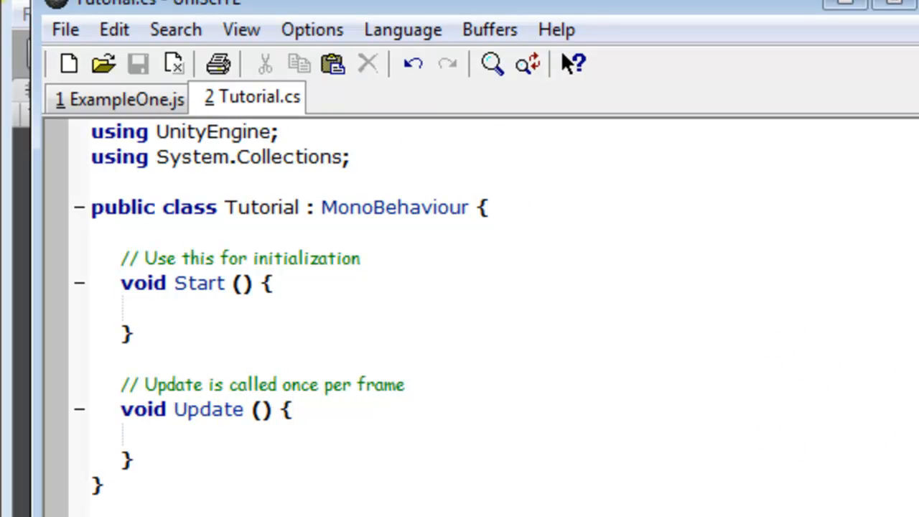
Bring the ExampleOne.js JavaScript code back into view in UniSciTE
click(119, 99)
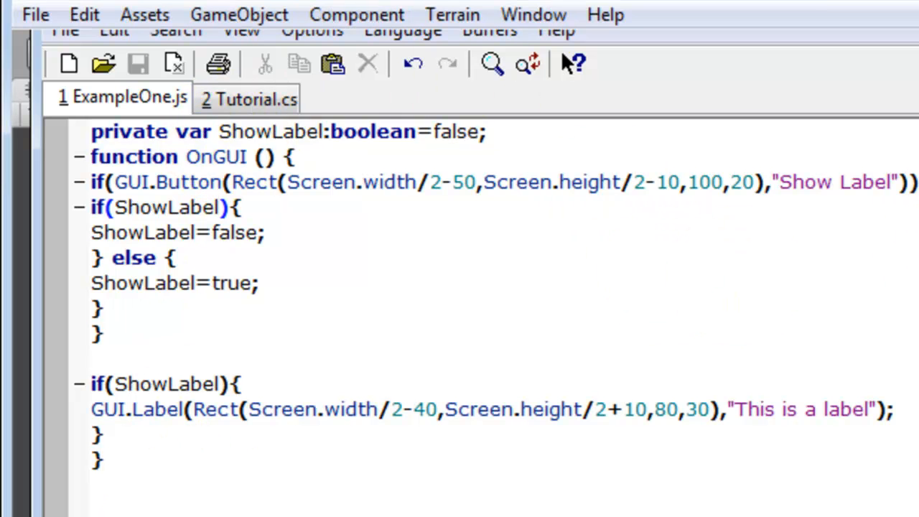
Play the scene and toggle the Show Label button in the Game view
click(438, 14)
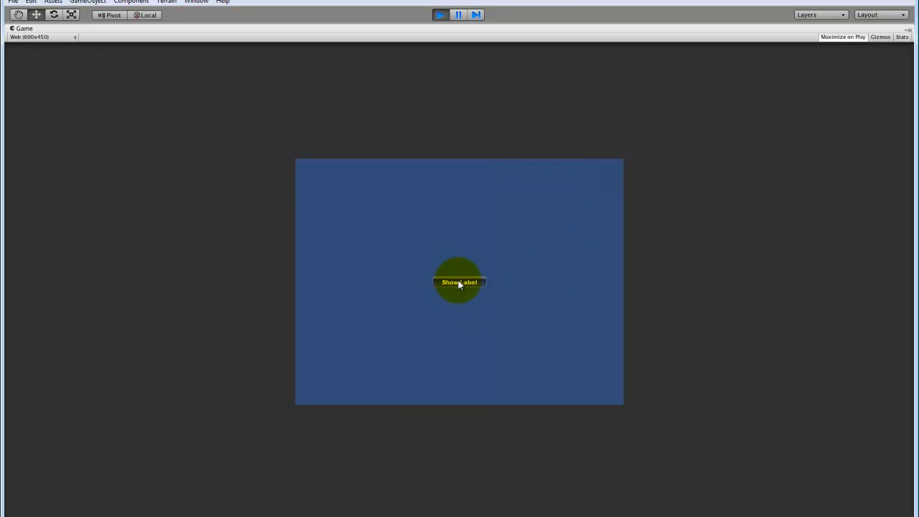
click(460, 283)
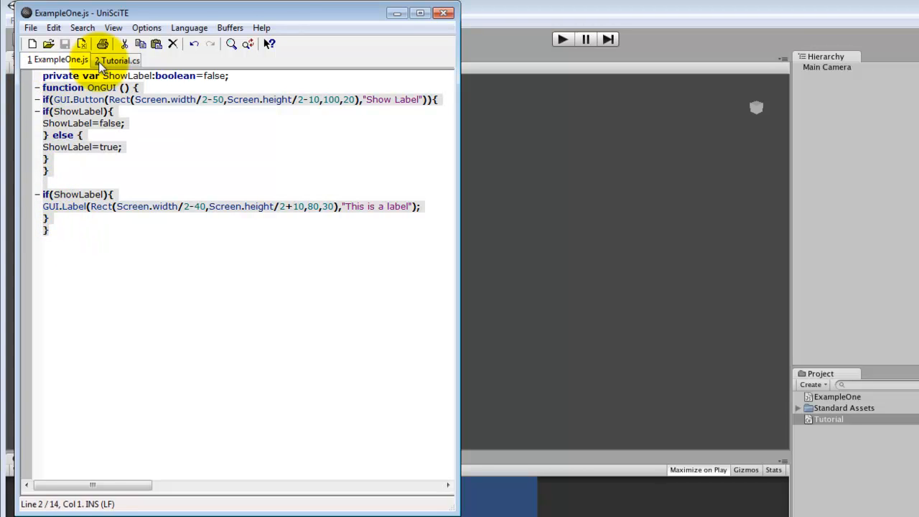
Overwrite Tutorial.cs's Start and Update methods with the copied OnGUI code
click(118, 60)
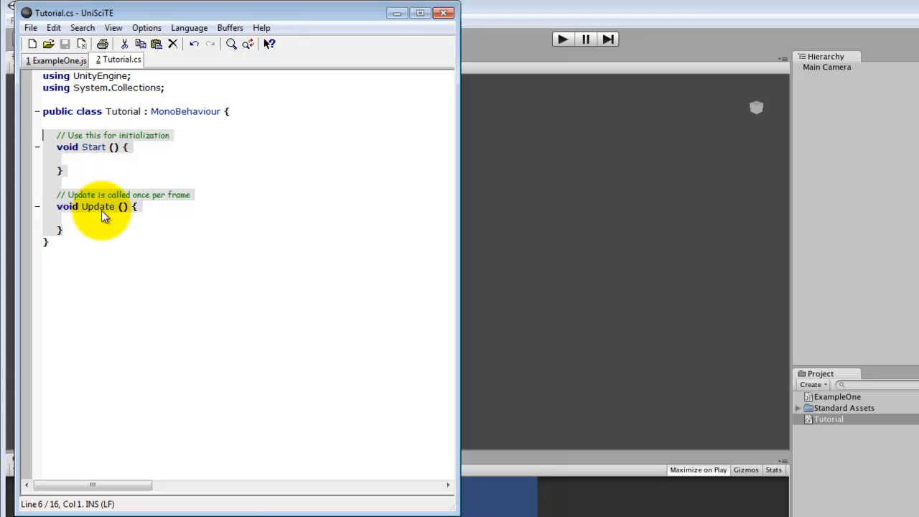
key(Delete)
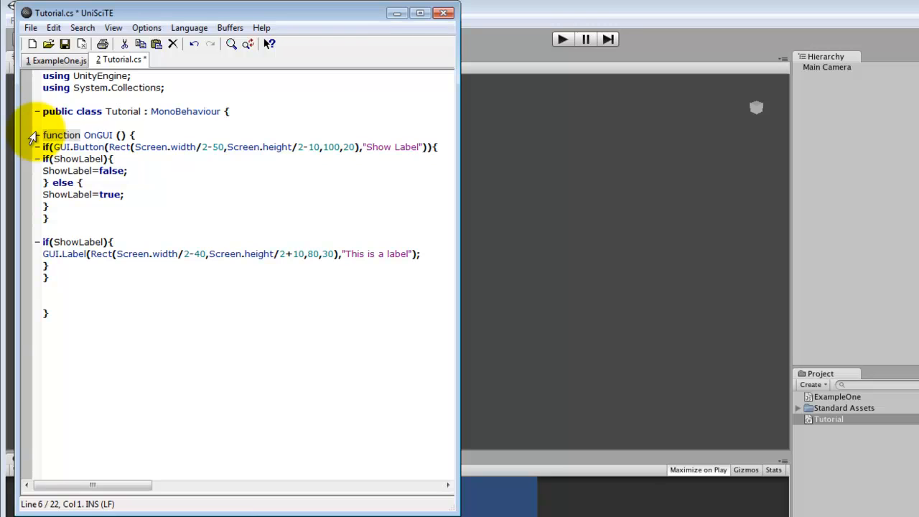
Convert the pasted code to C# syntax using void OnGUI and new Rect
text(void)
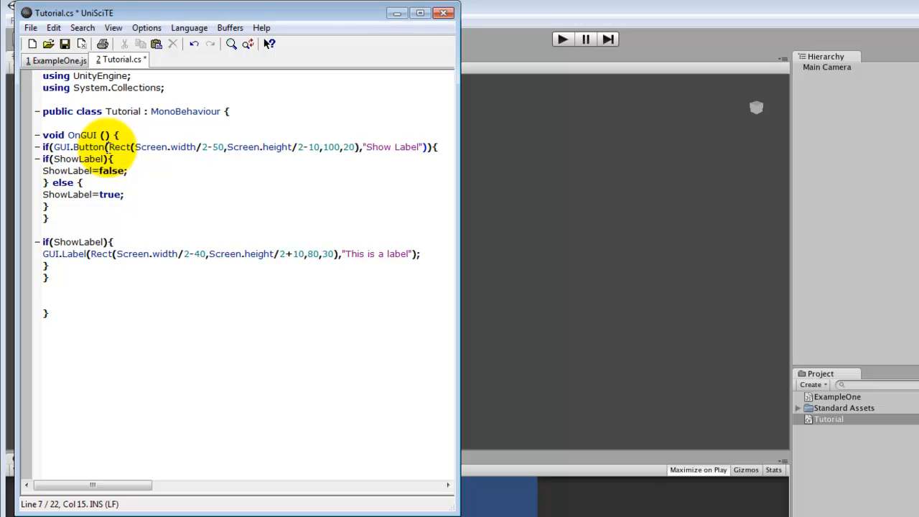
text(new)
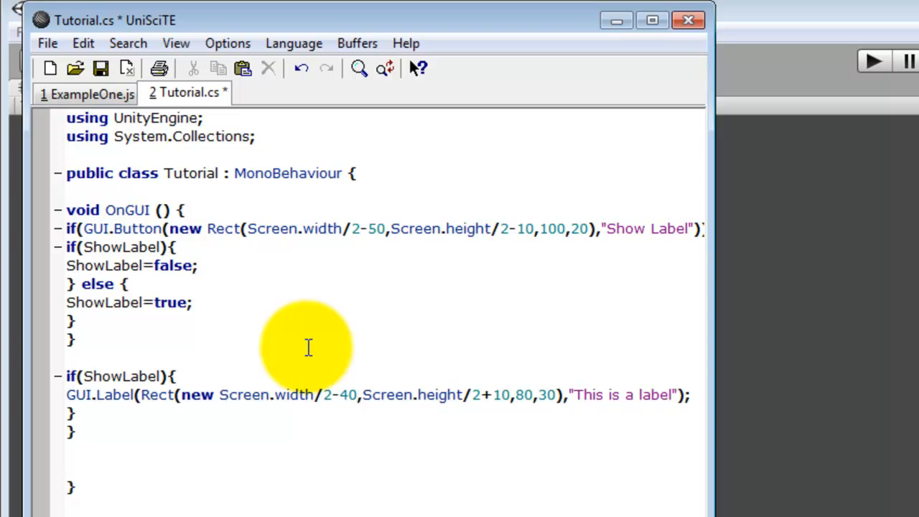
mouse_move(183, 229)
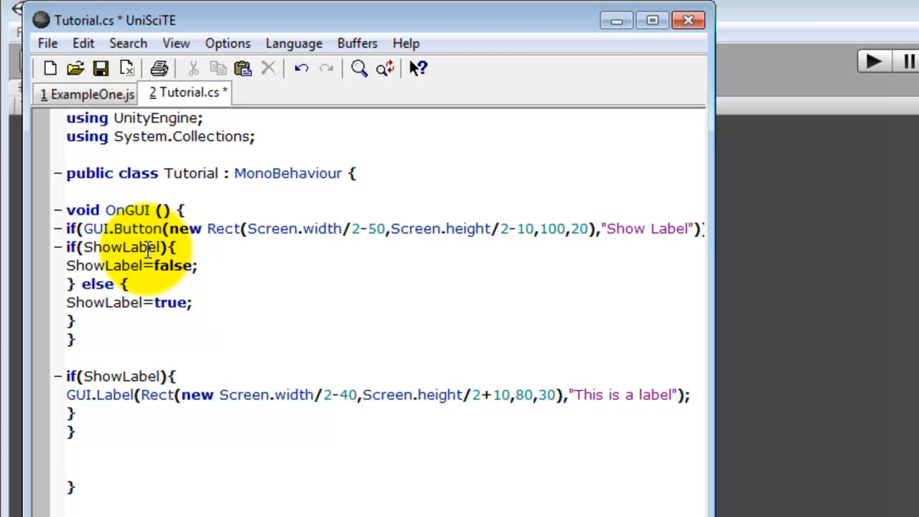
click(86, 93)
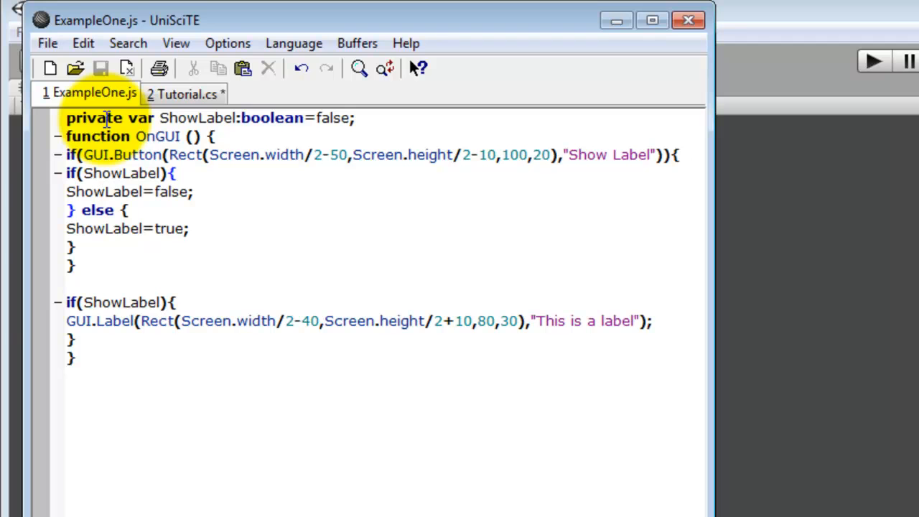
Begin a private bool field declaration at the top of the Tutorial class
click(191, 92)
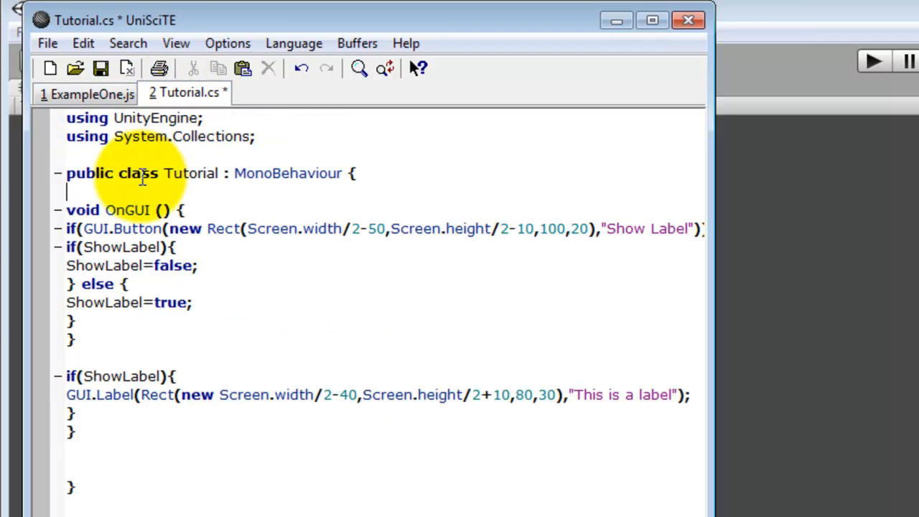
text(priv)
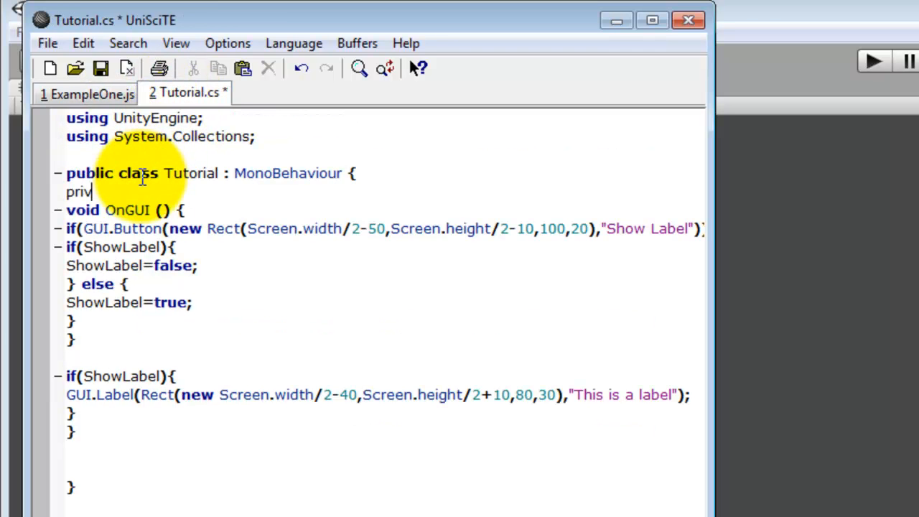
text(ate)
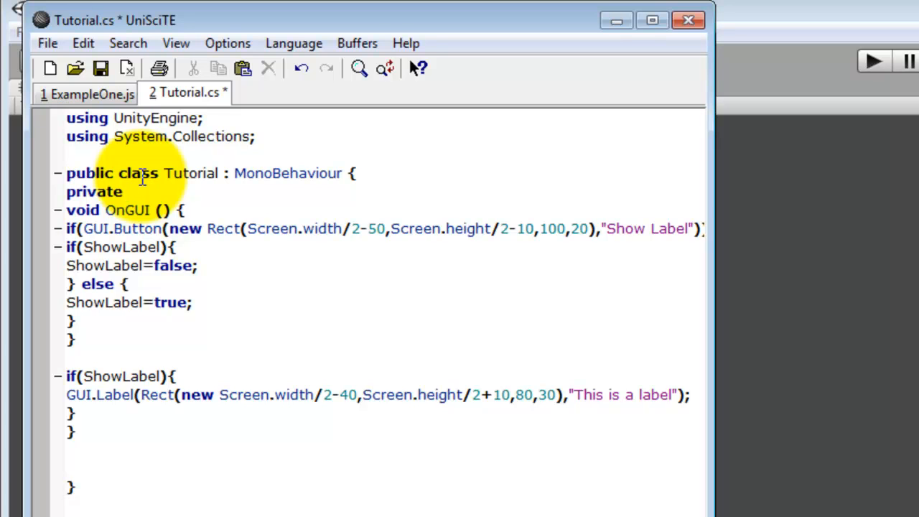
text(bool)
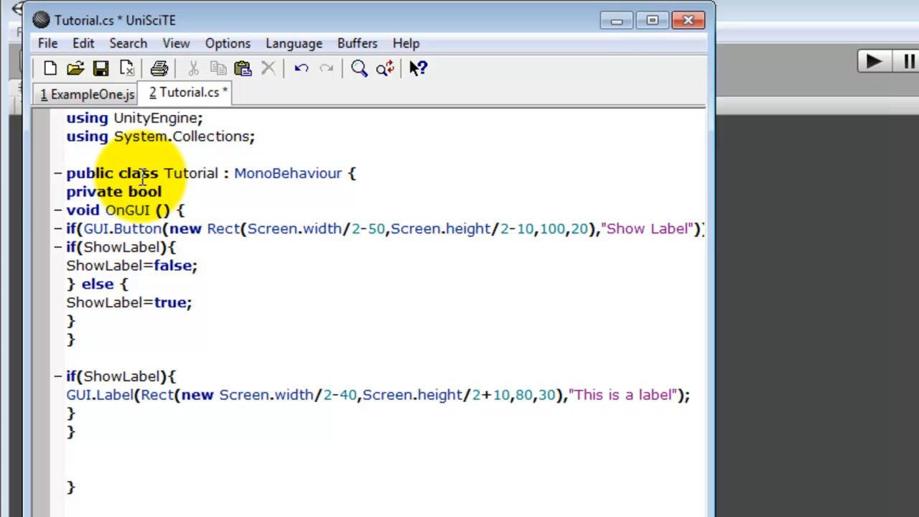
text(int)
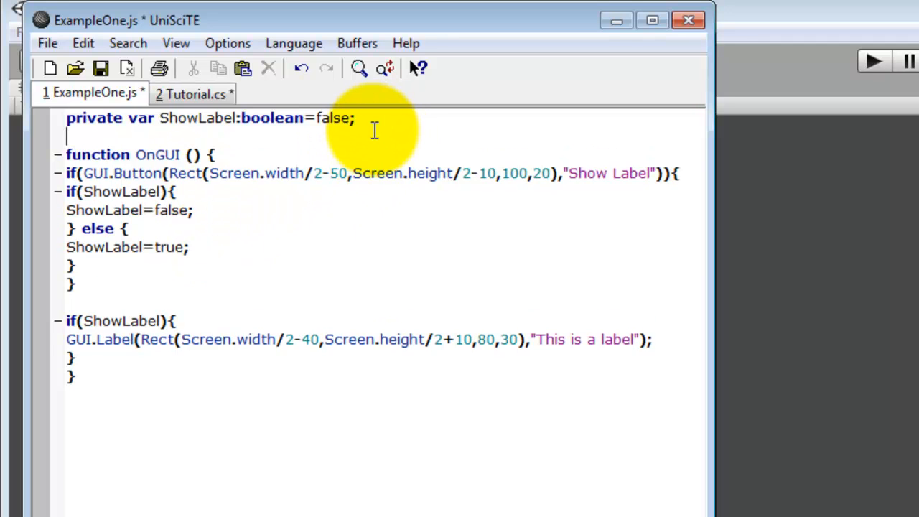
Compare ExampleOne.js's ShowLabel declaration, then return to Tutorial.cs after 'private bool'
text(In)
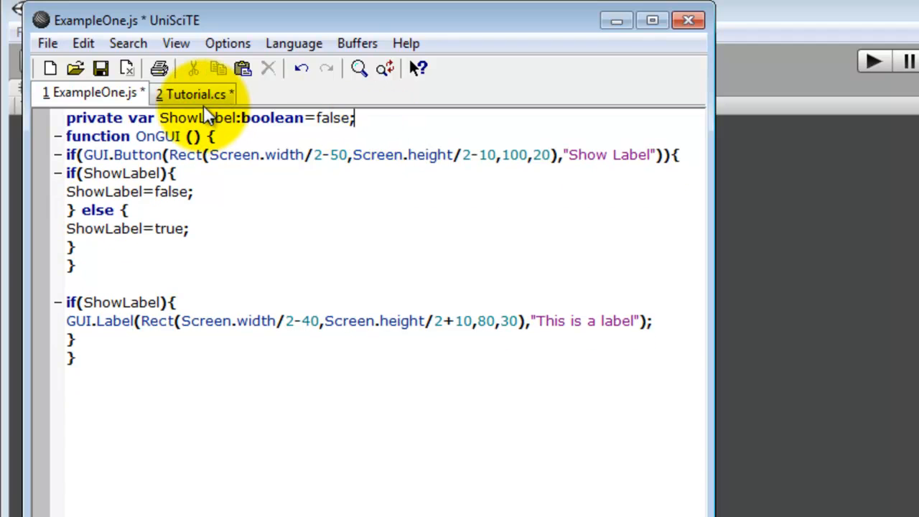
click(194, 94)
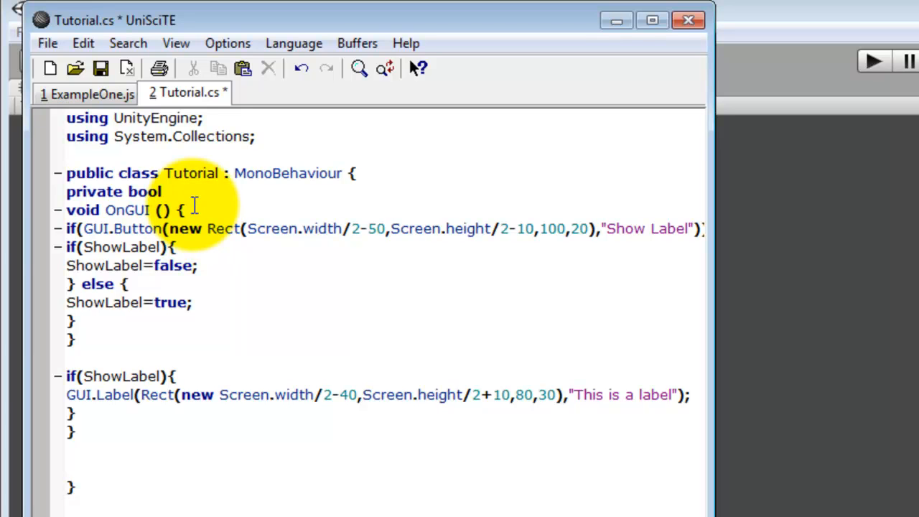
click(169, 191)
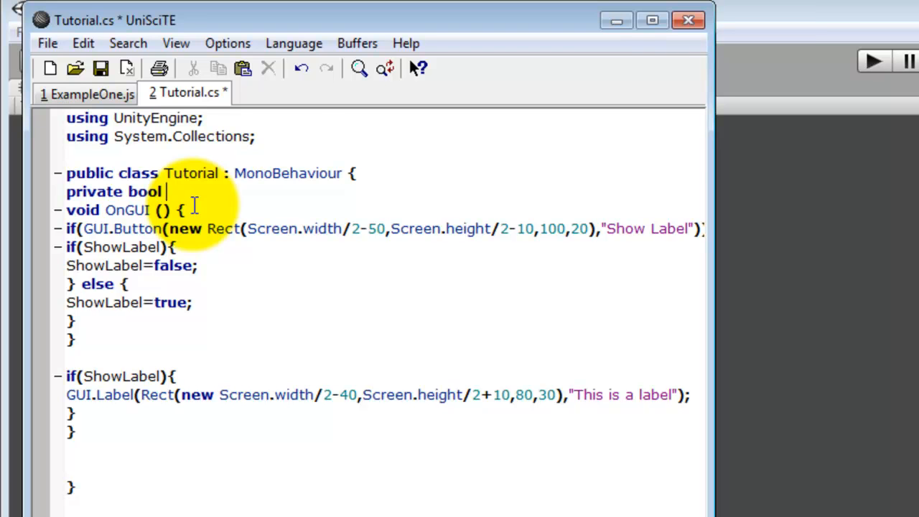
click(87, 93)
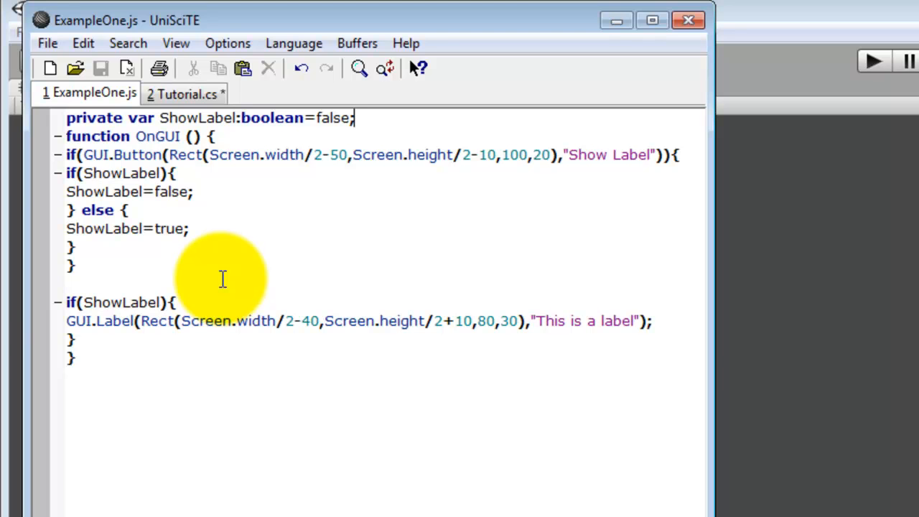
mouse_move(188, 192)
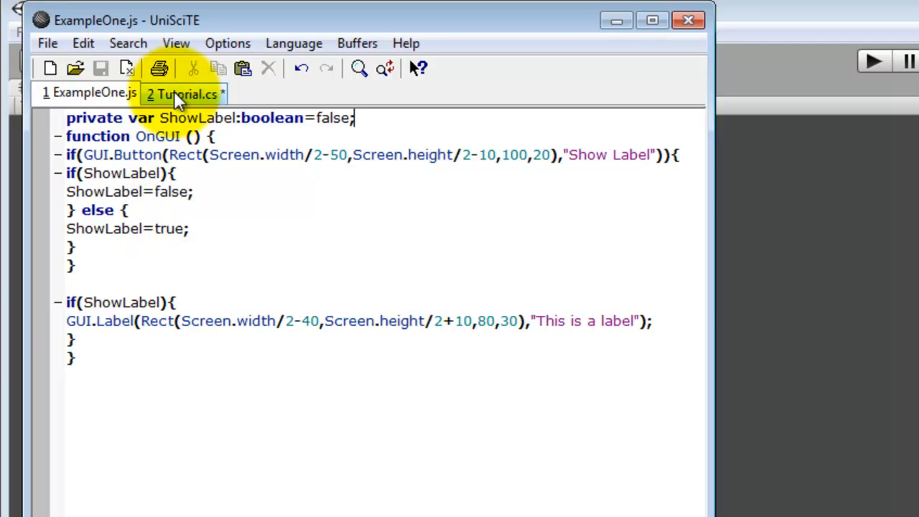
click(183, 93)
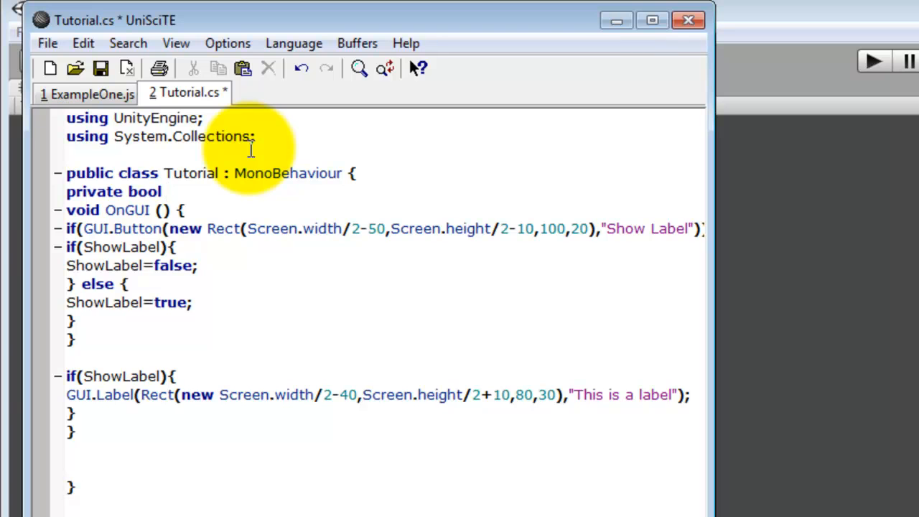
Complete the field as 'private bool ShowLabel = false;' and save Tutorial.cs
text(ShowLabel)
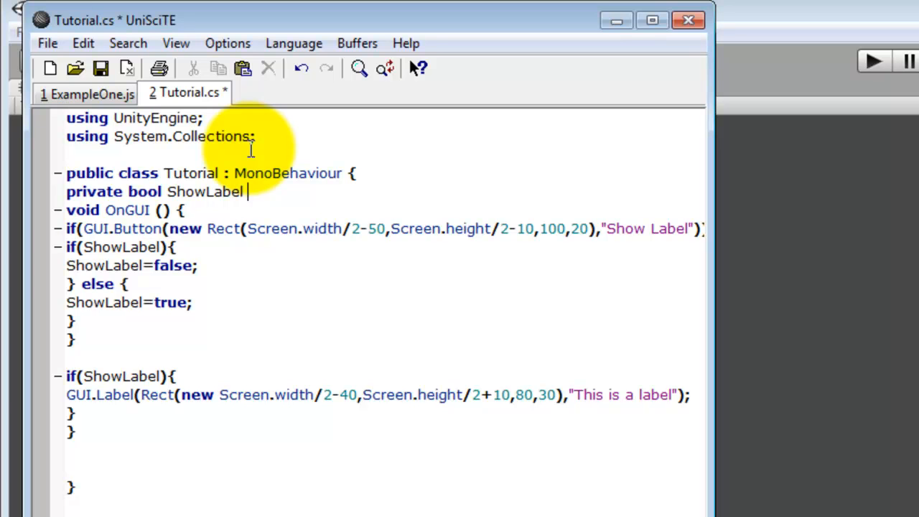
text(=)
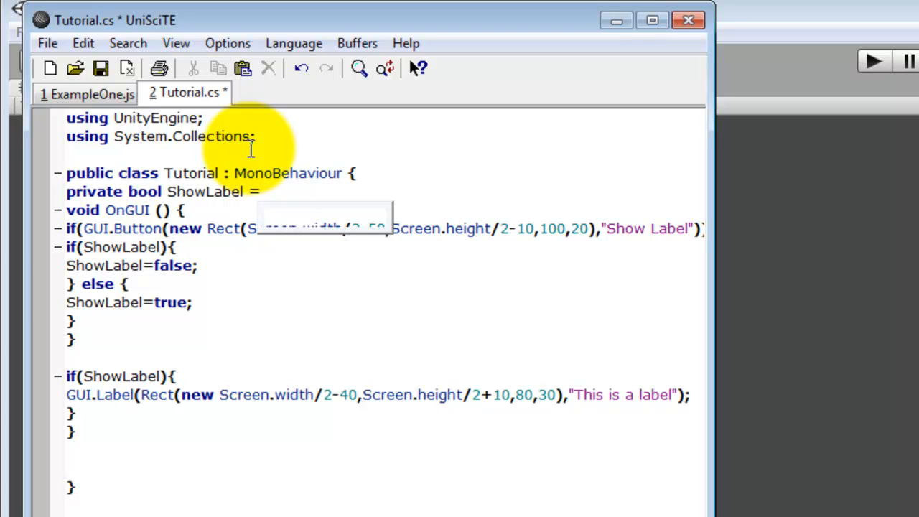
text(false;)
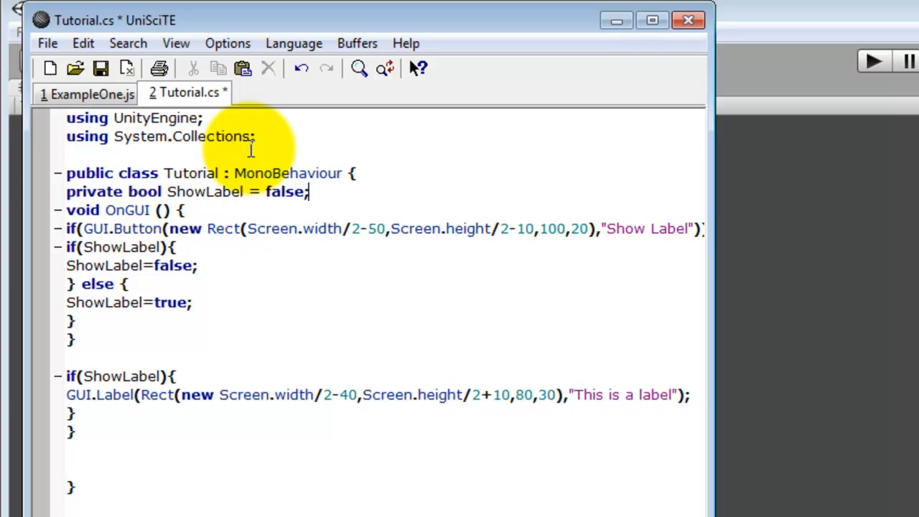
key(ctrl+s)
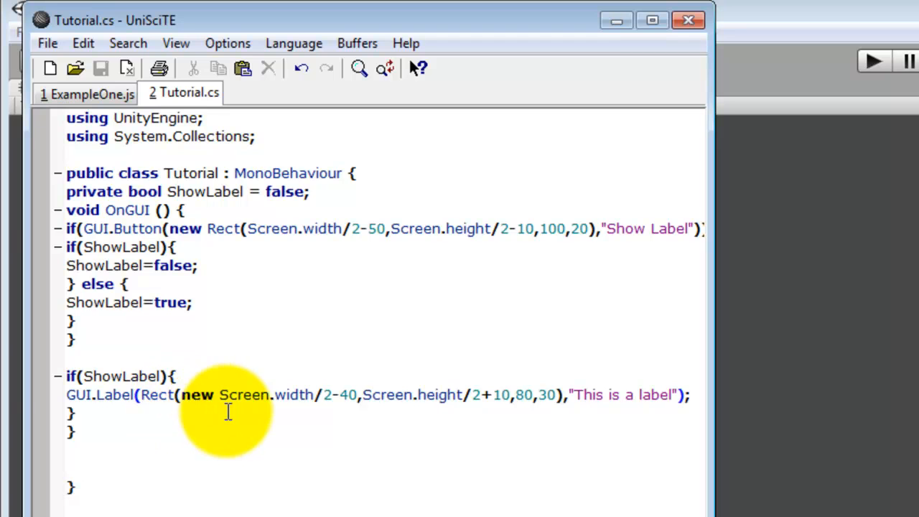
mouse_move(291, 380)
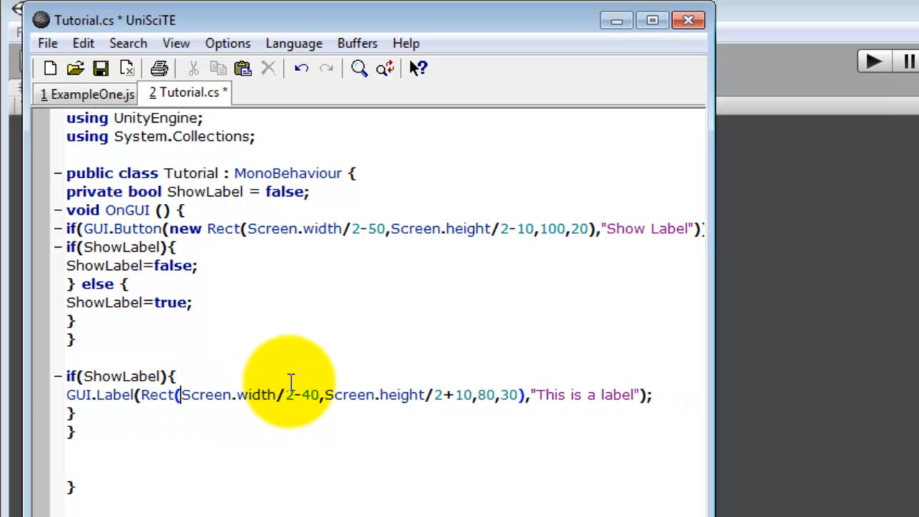
Fix the GUI.Label line to use new Rect(Screen.width/2-40, …) and save
text(new)
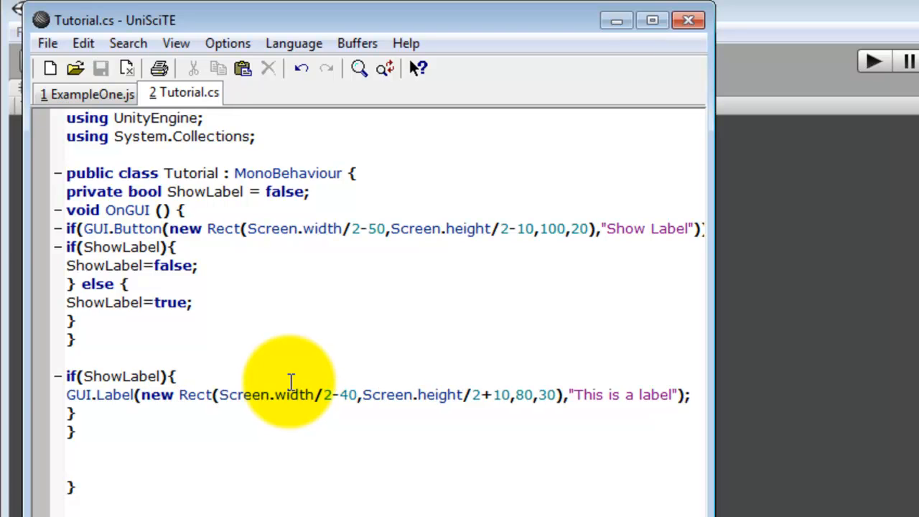
mouse_move(806, 142)
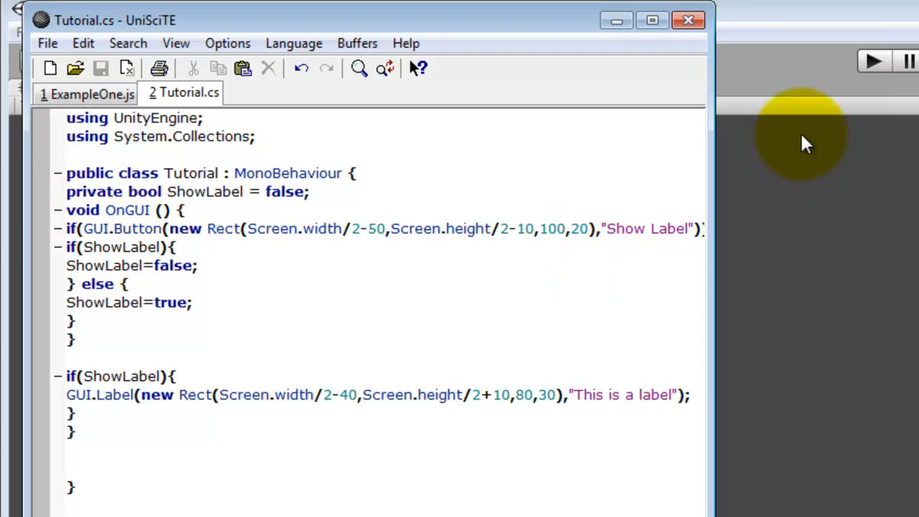
mouse_move(699, 178)
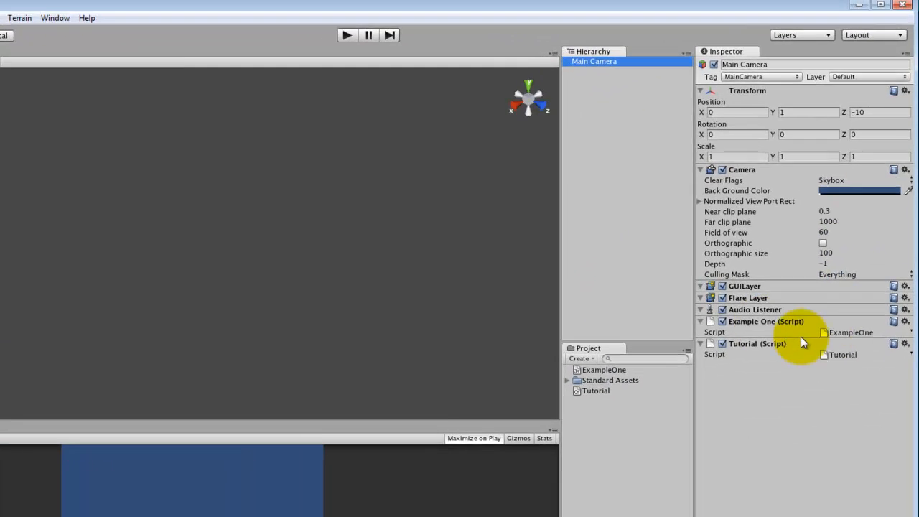
Remove the Example One script component from Main Camera and play the scene
right_click(905, 323)
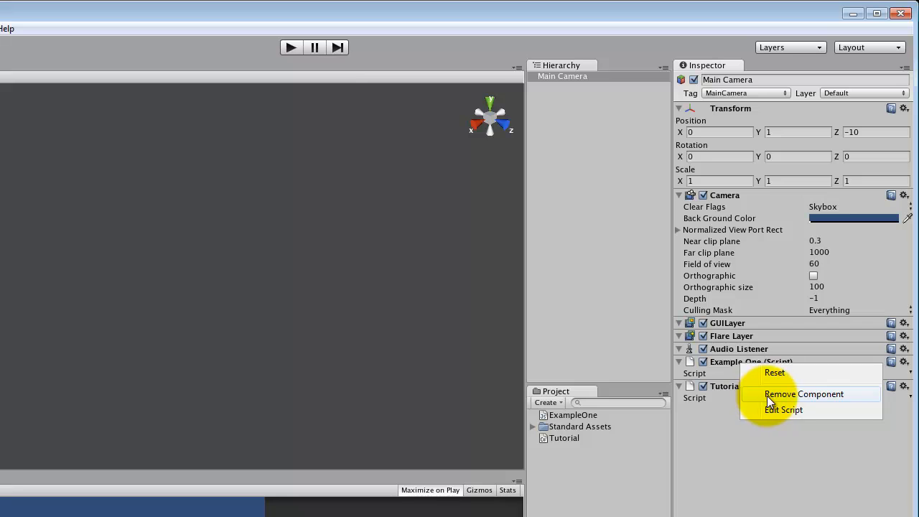
click(804, 394)
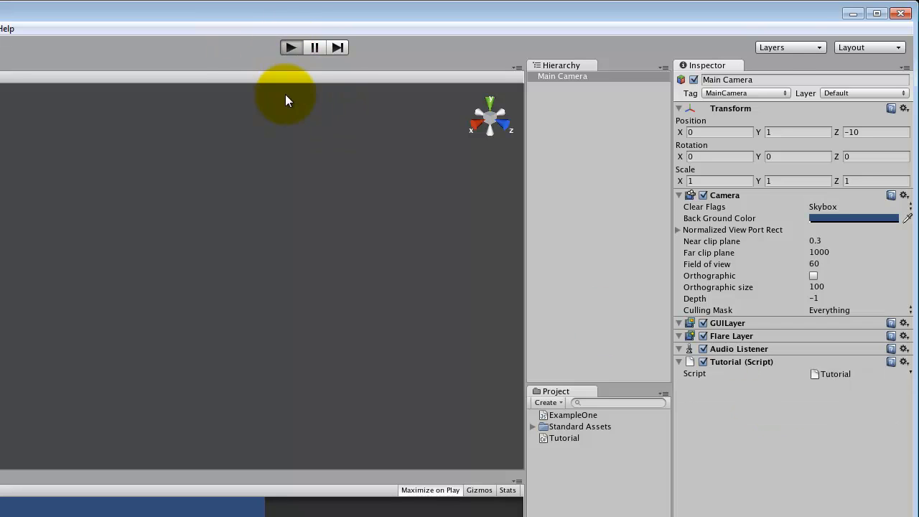
click(291, 47)
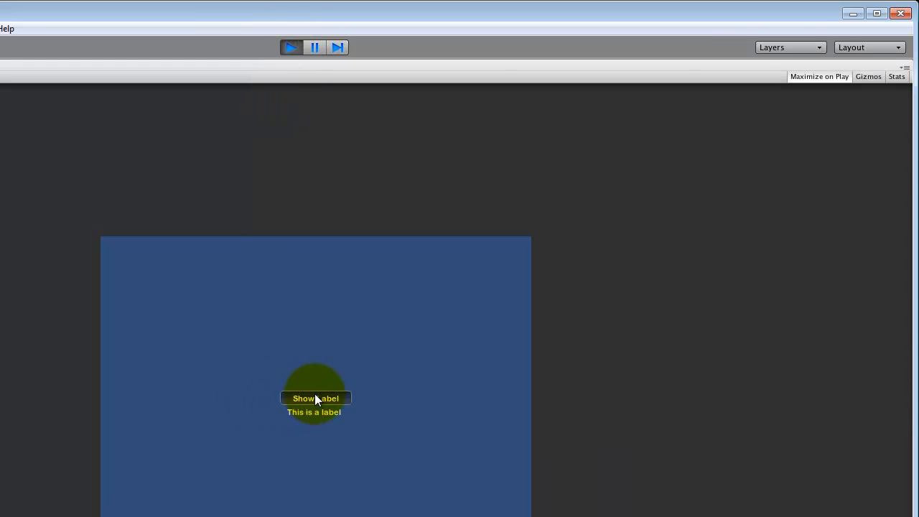